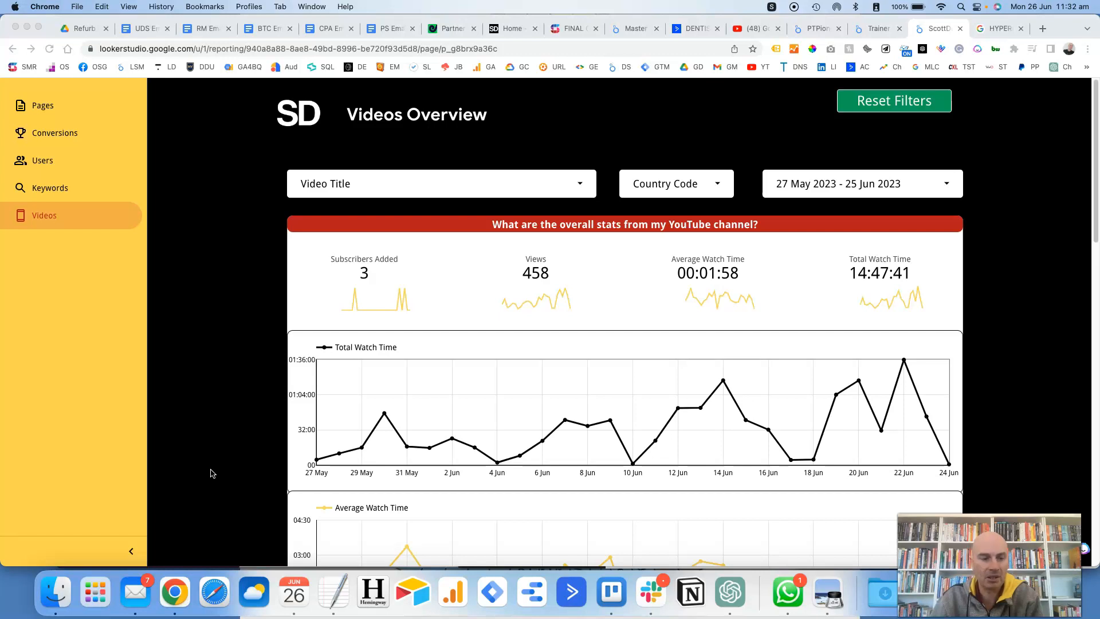
Switch the report to editing mode and select the YouTube Videos Detailed Breakdown table to show its setup
{"action": "scroll", "scroll_direction": "down", "scroll_amount": 3}
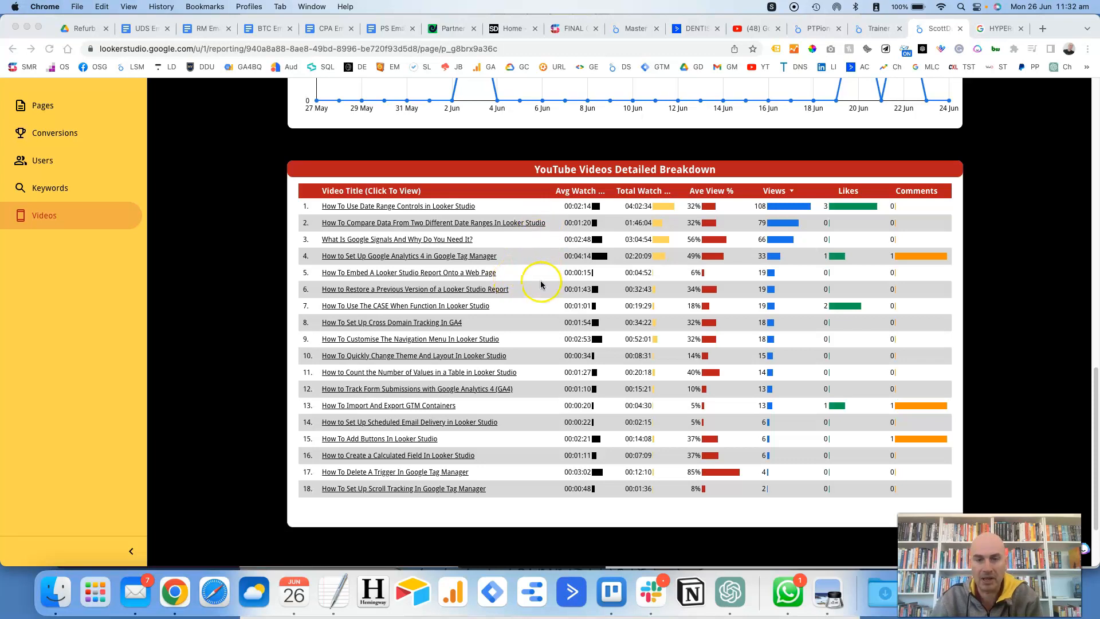
{"action": "mouse_move", "coordinate": [466, 284]}
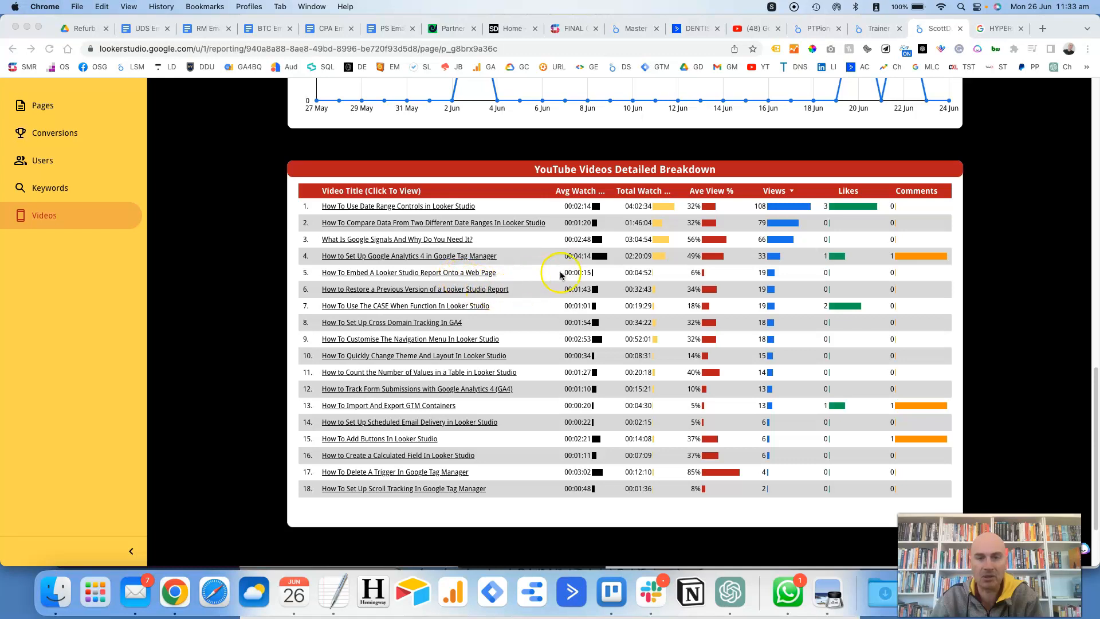
{"action": "mouse_move", "coordinate": [639, 298]}
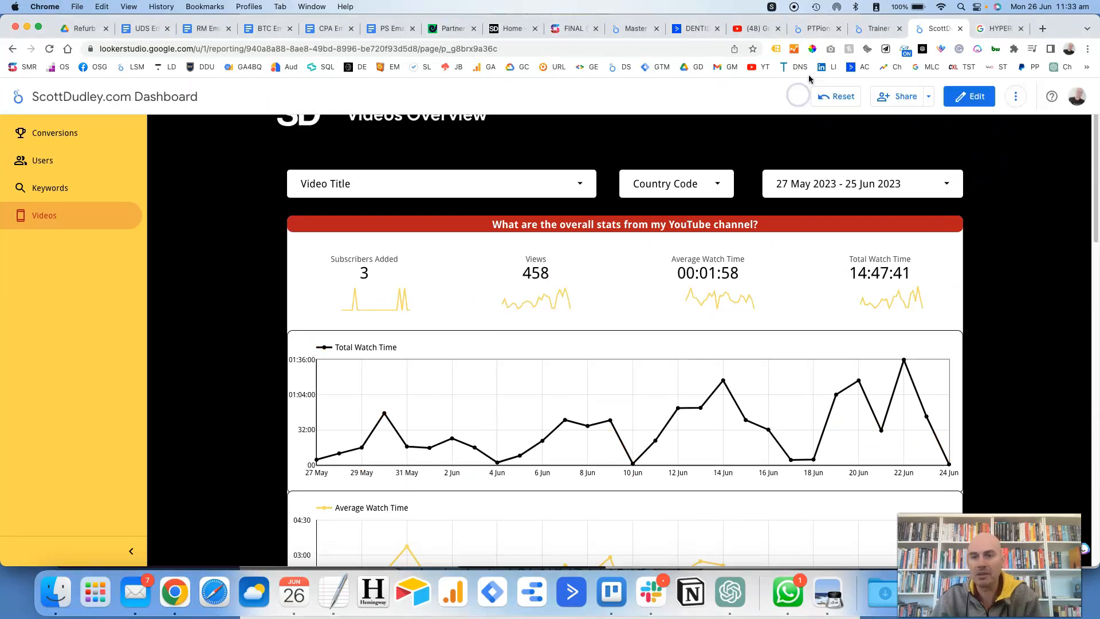
{"action": "left_click", "coordinate": [969, 97]}
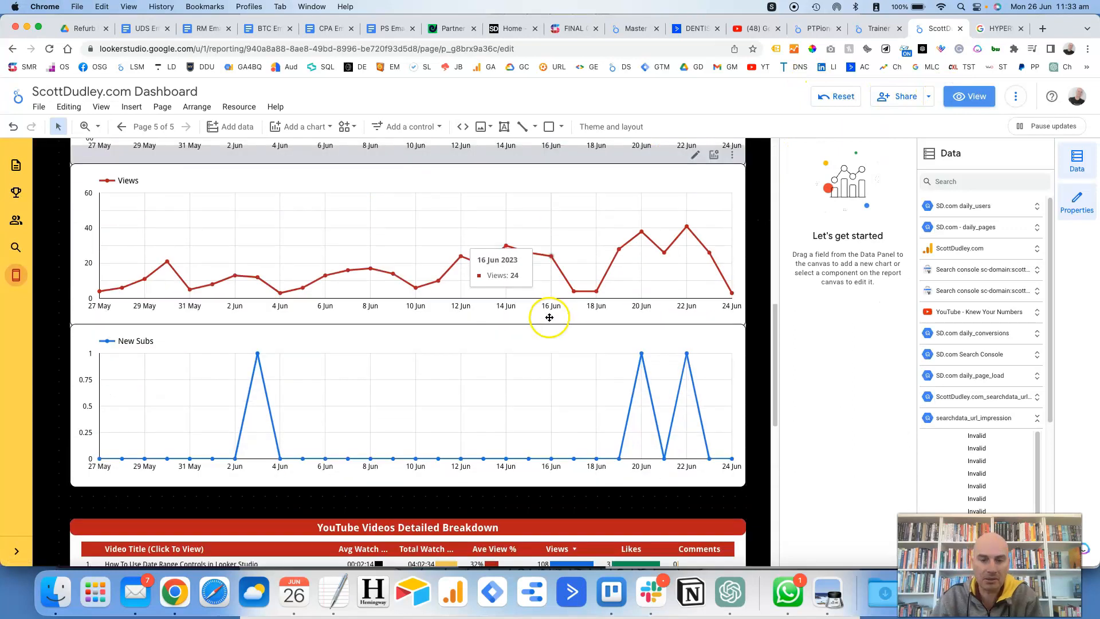
{"action": "scroll", "scroll_direction": "down", "scroll_amount": 3}
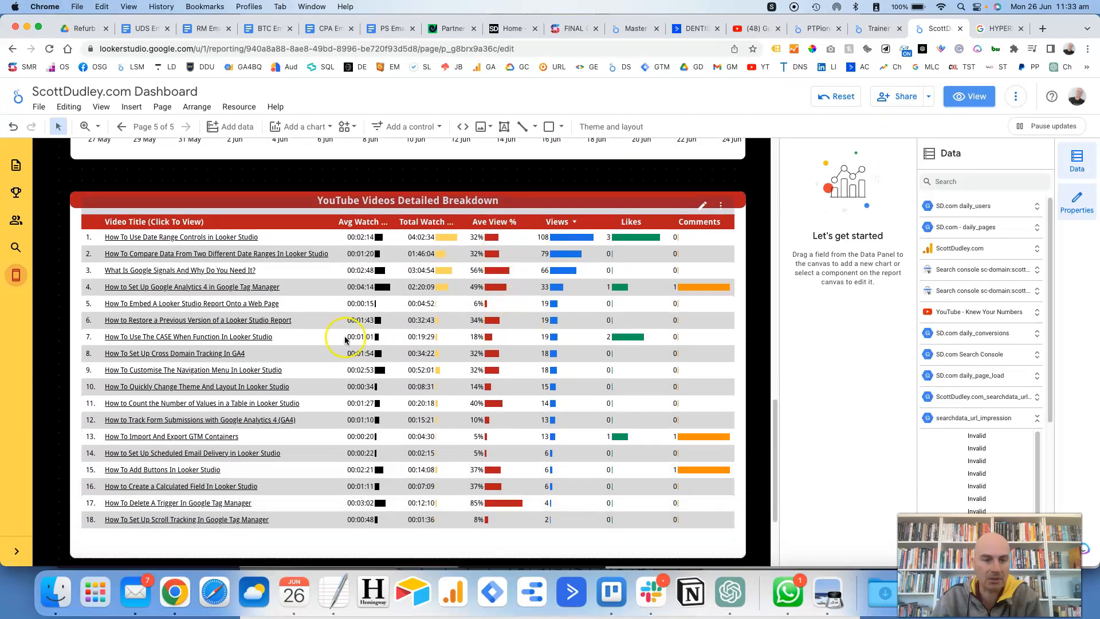
{"action": "left_click", "coordinate": [344, 337]}
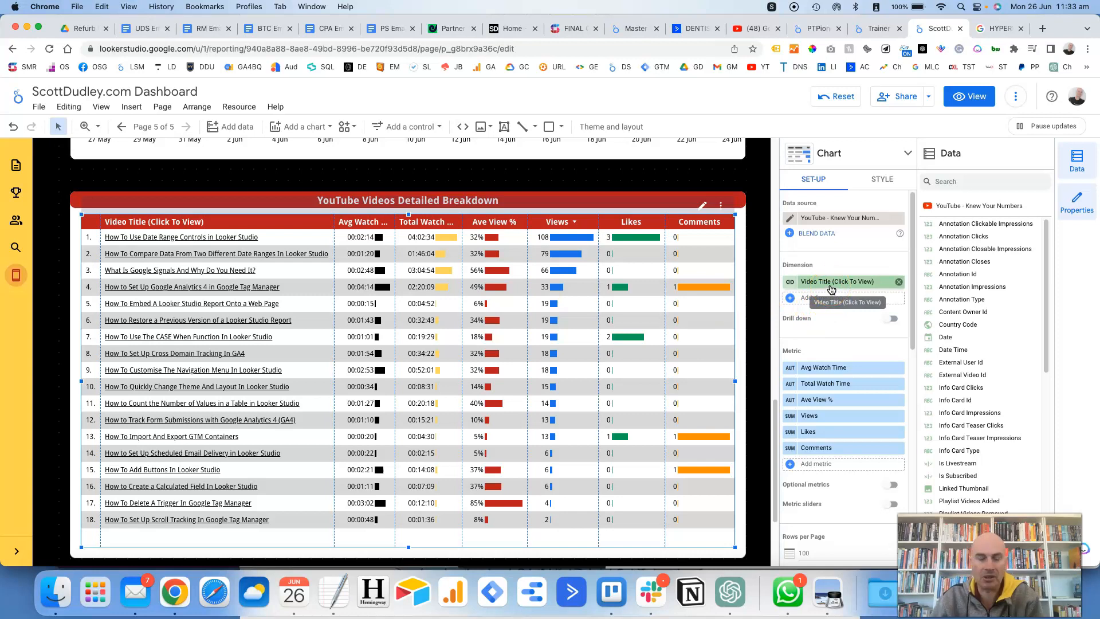
{"action": "mouse_move", "coordinate": [837, 290]}
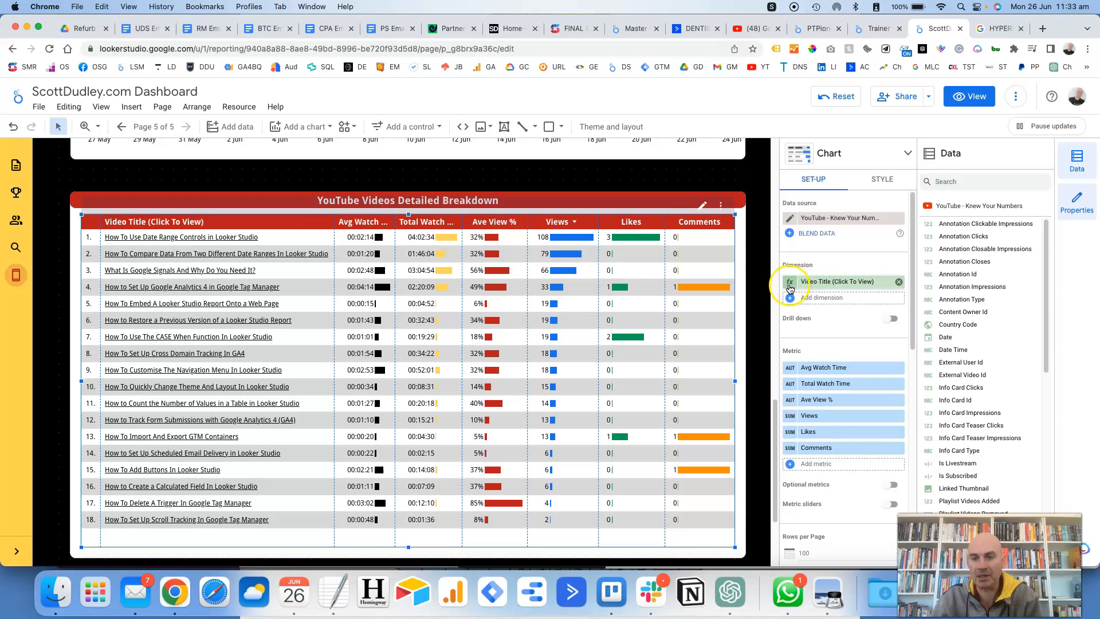
{"action": "left_click", "coordinate": [789, 282]}
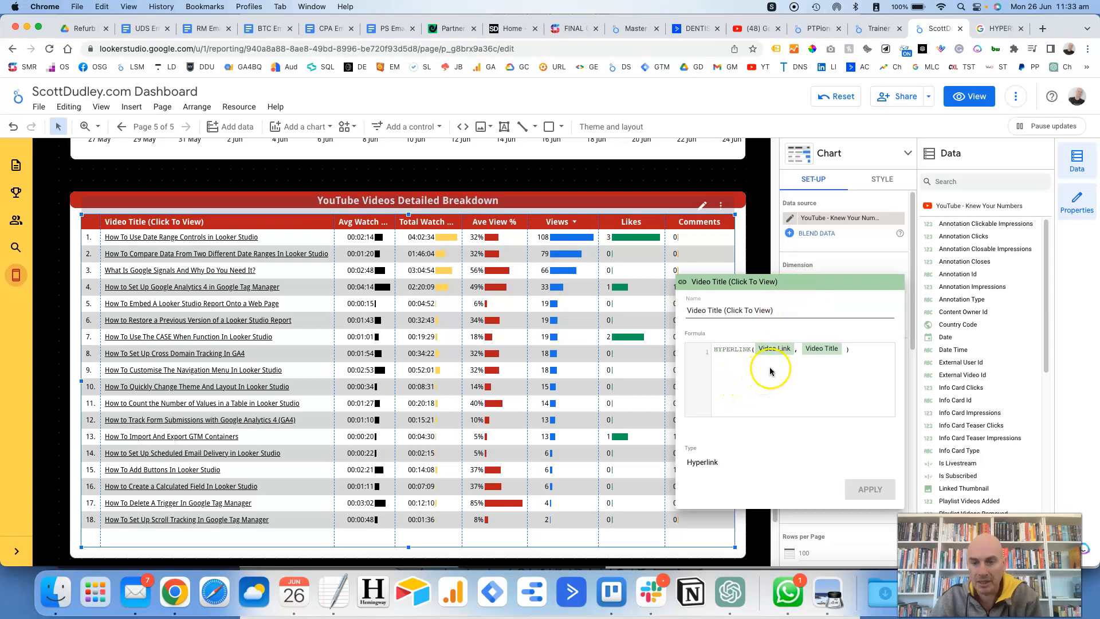
{"action": "mouse_move", "coordinate": [777, 370]}
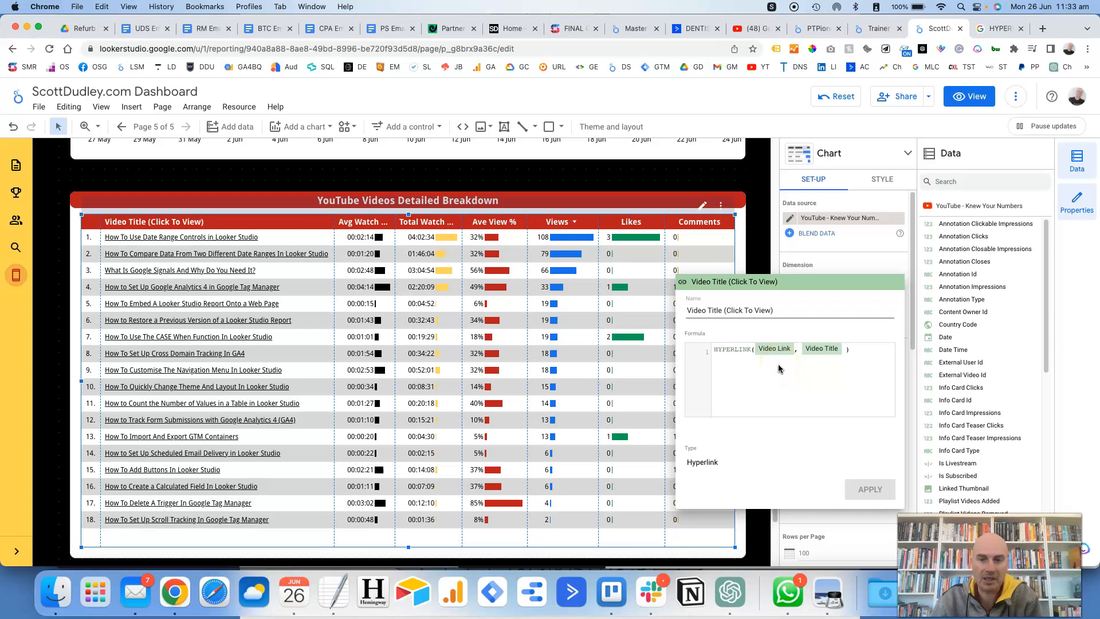
{"action": "mouse_move", "coordinate": [830, 365]}
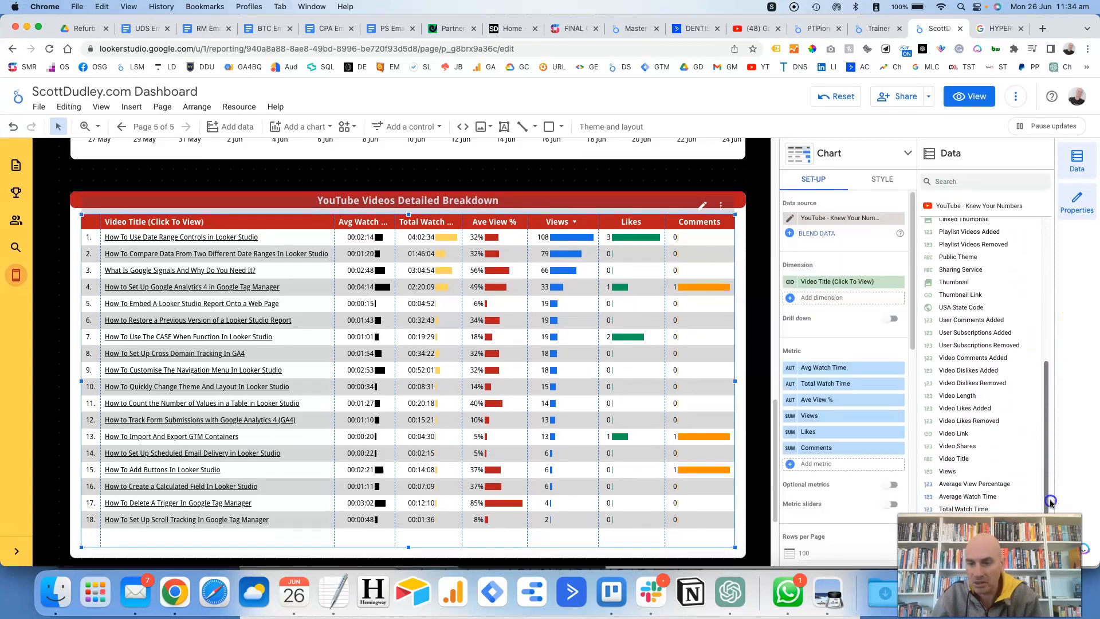
{"action": "mouse_move", "coordinate": [827, 325]}
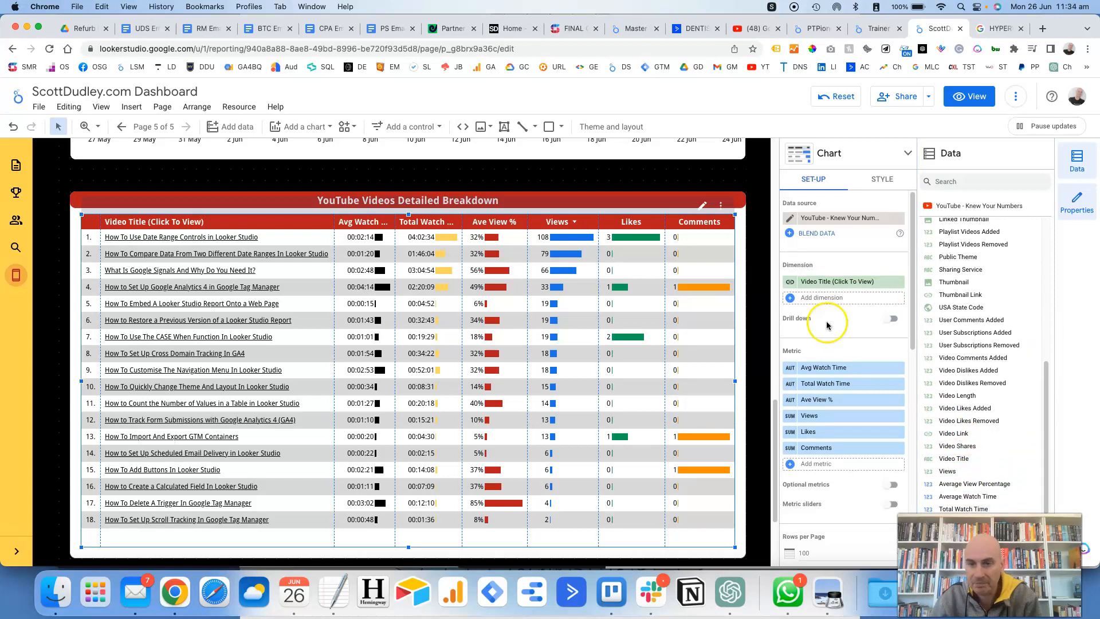
{"action": "left_click", "coordinate": [836, 282]}
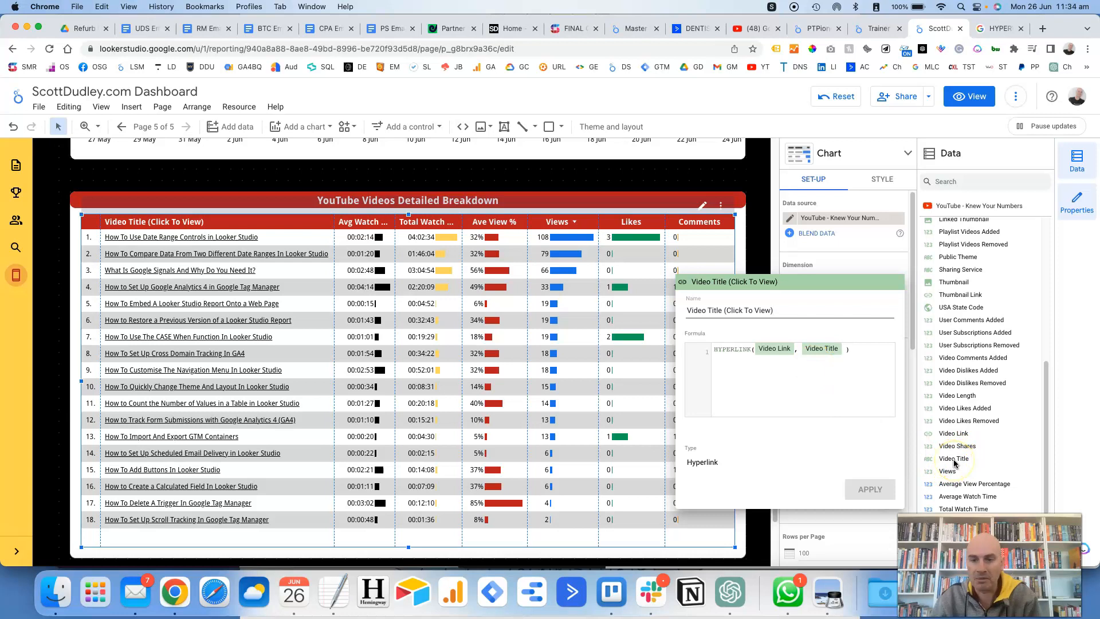
{"action": "mouse_move", "coordinate": [844, 396]}
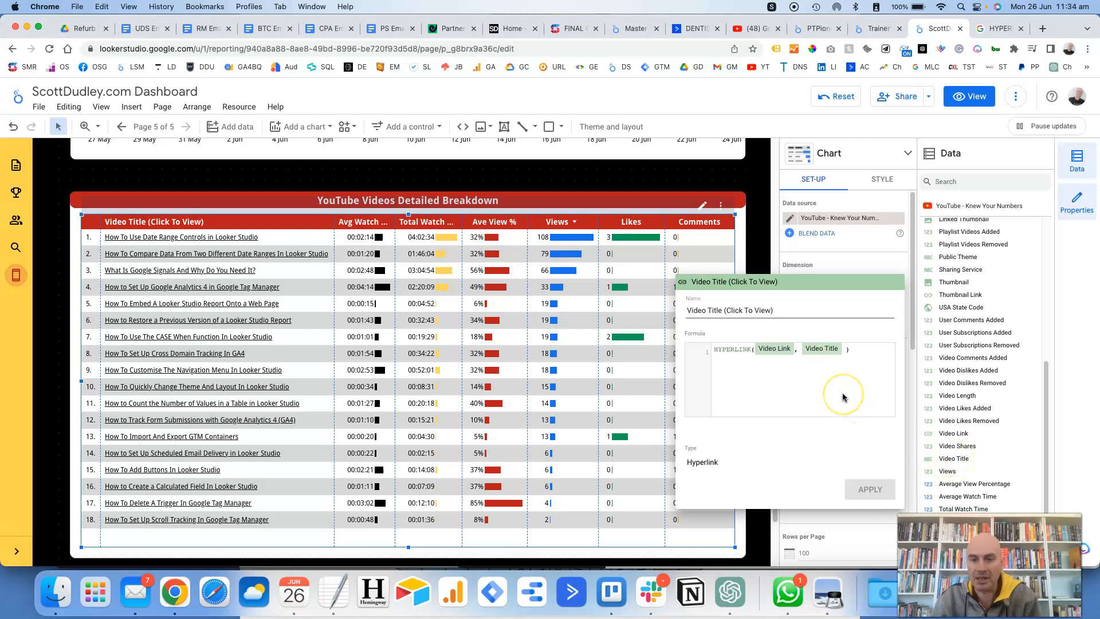
{"action": "mouse_move", "coordinate": [863, 268]}
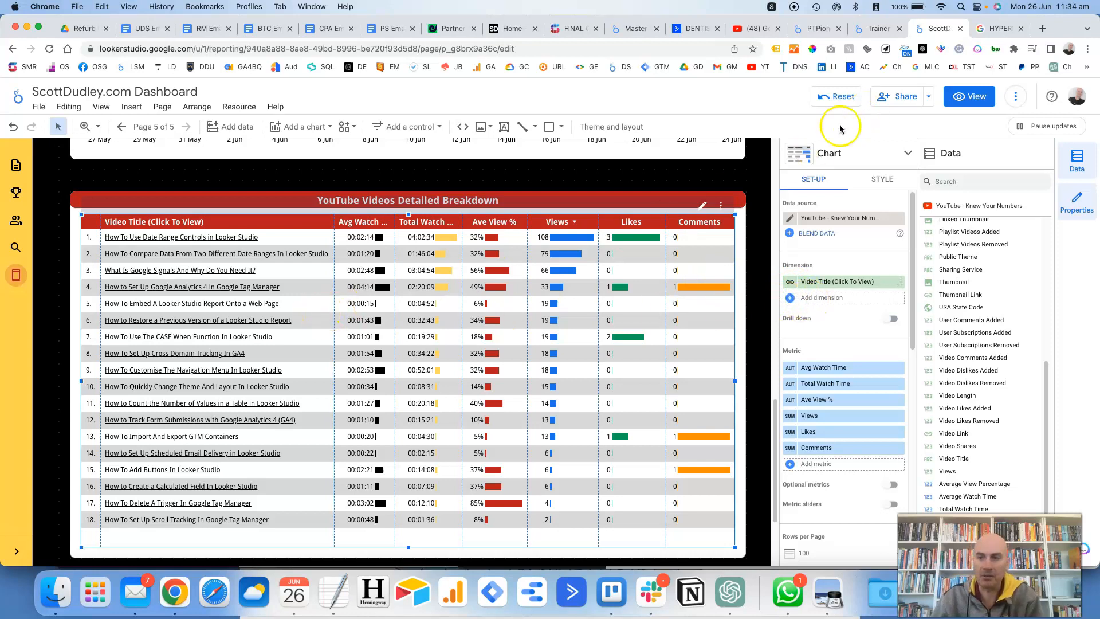
Return the report to viewing mode to see the table with clickable video title links
{"action": "left_click", "coordinate": [974, 97]}
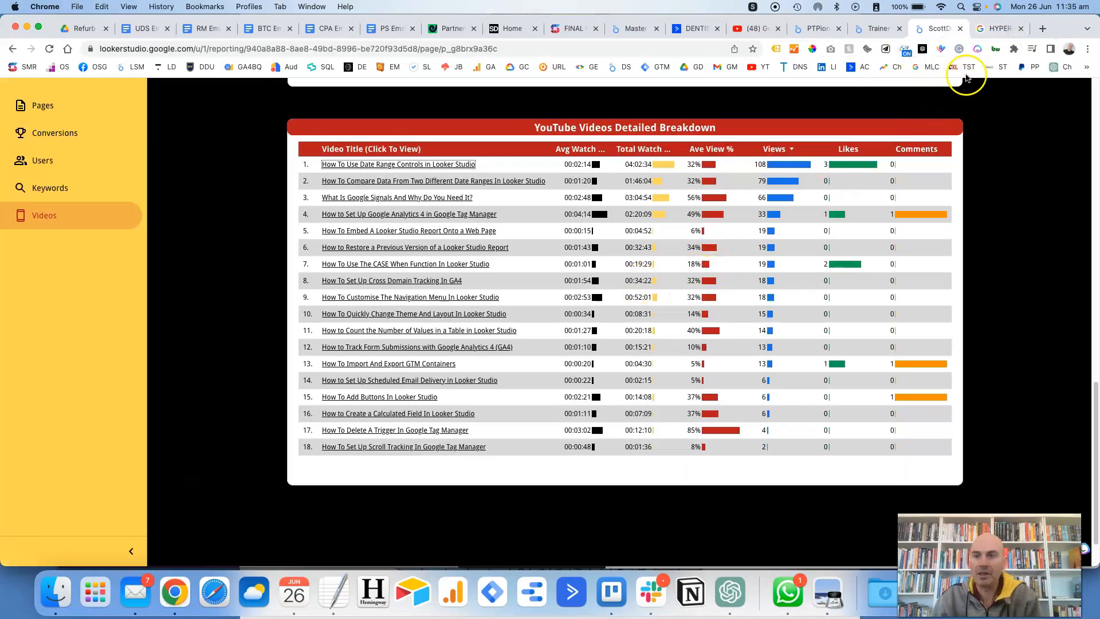
Switch to the HYPERLINK help article browser tab showing the product-page text link example
{"action": "left_click", "coordinate": [995, 28]}
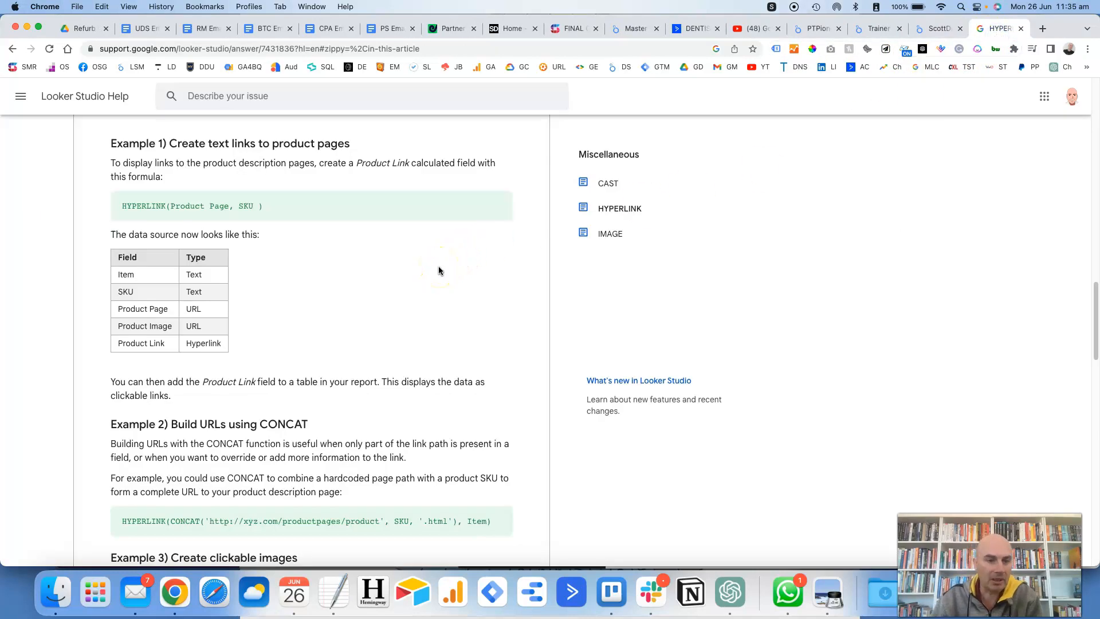
{"action": "mouse_move", "coordinate": [426, 276]}
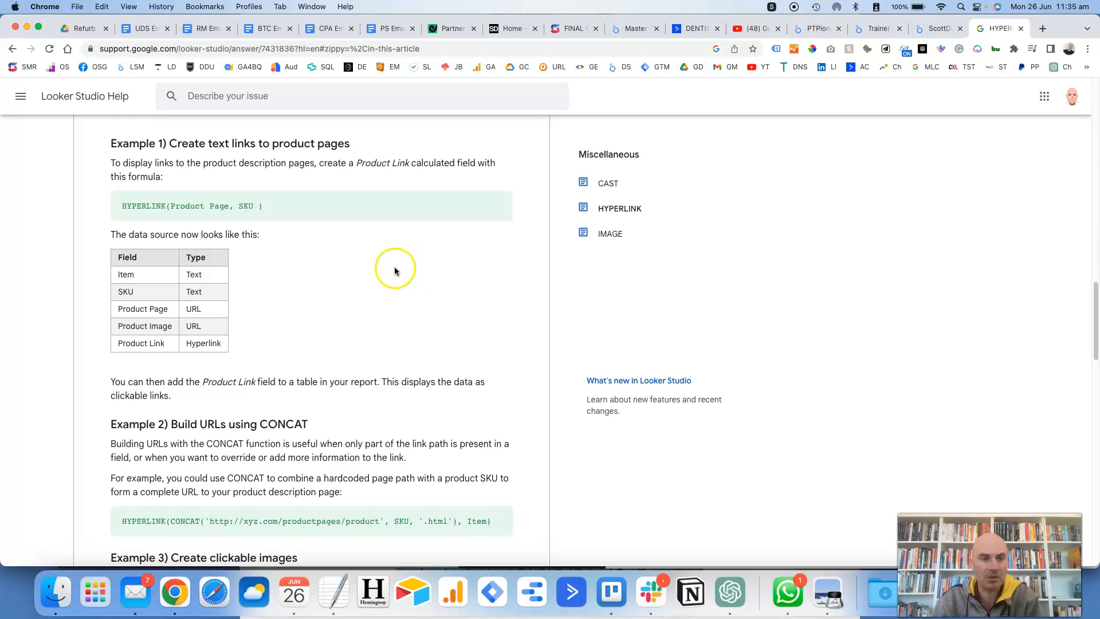
{"action": "mouse_move", "coordinate": [188, 155]}
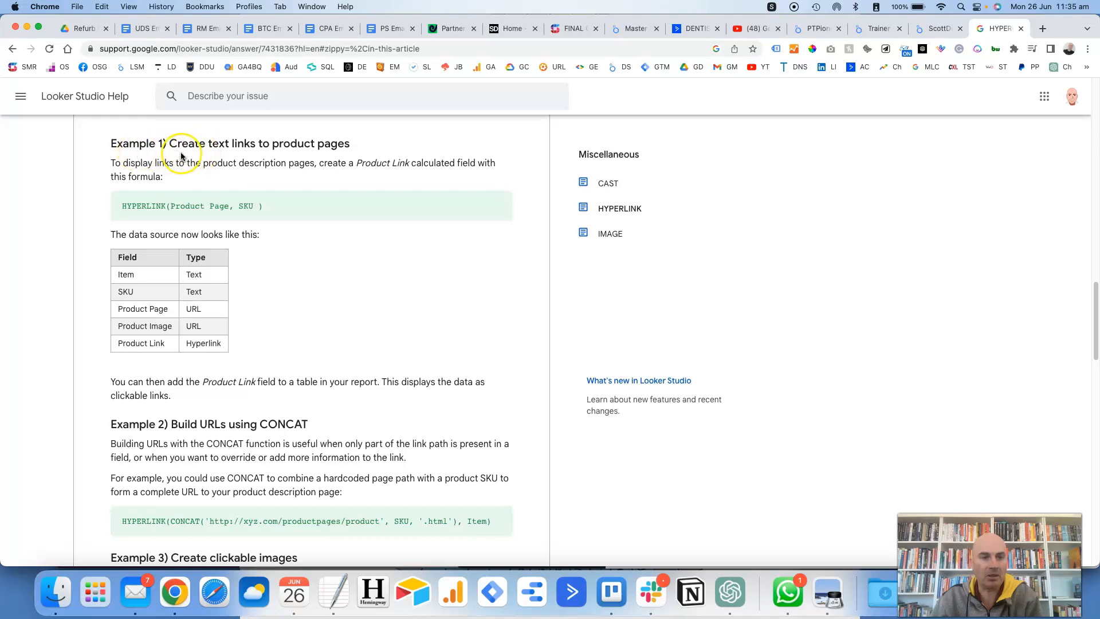
{"action": "mouse_move", "coordinate": [255, 157]}
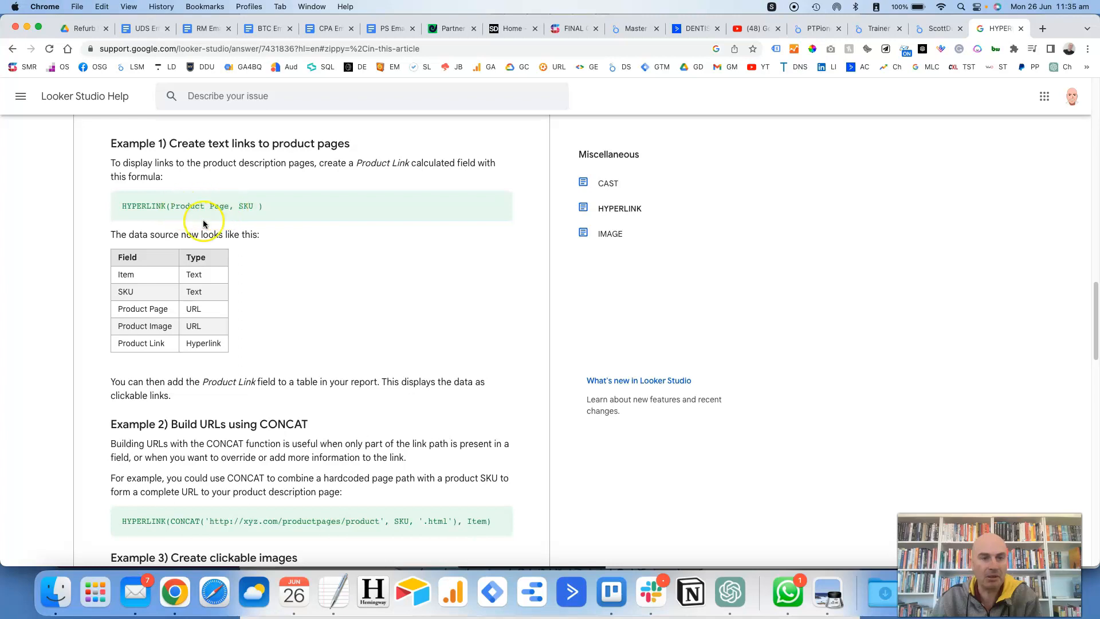
{"action": "mouse_move", "coordinate": [218, 313]}
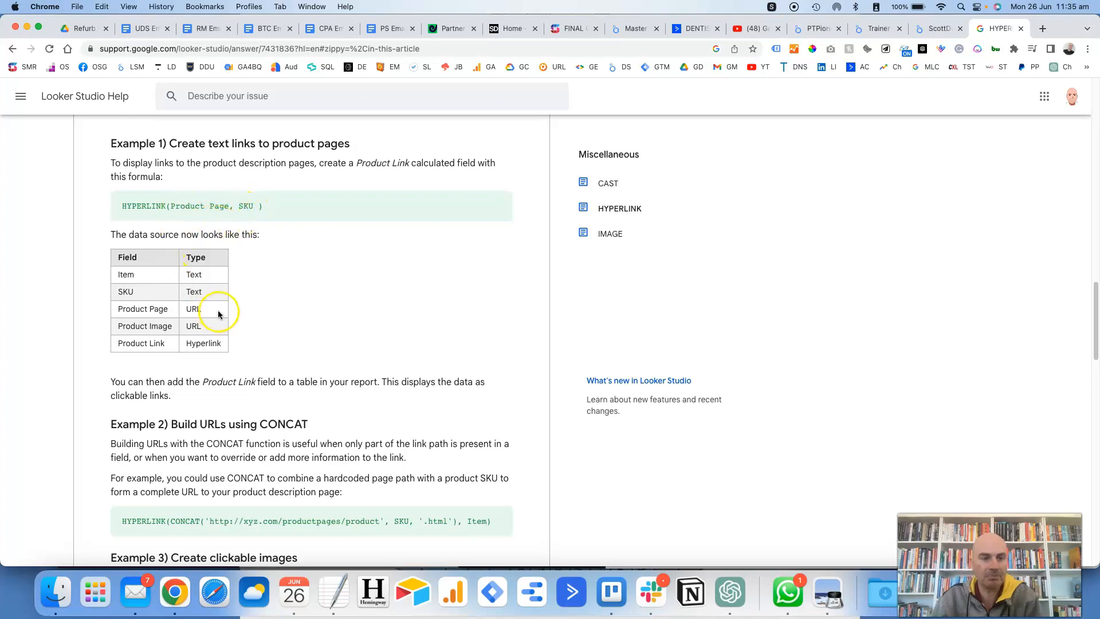
{"action": "scroll", "scroll_direction": "down", "scroll_amount": 3}
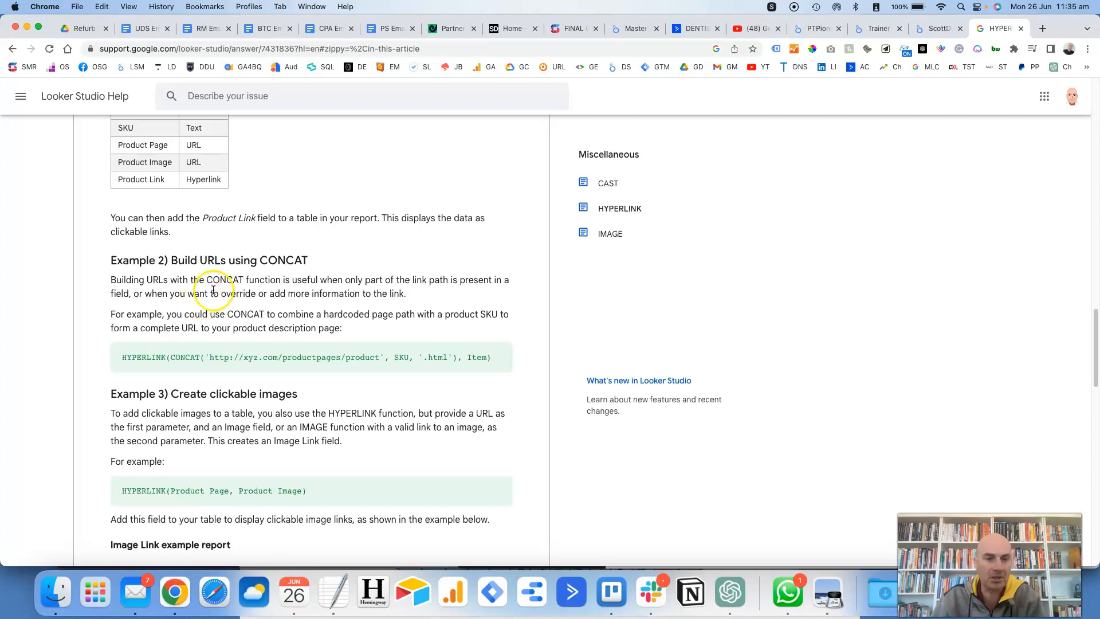
{"action": "mouse_move", "coordinate": [291, 276]}
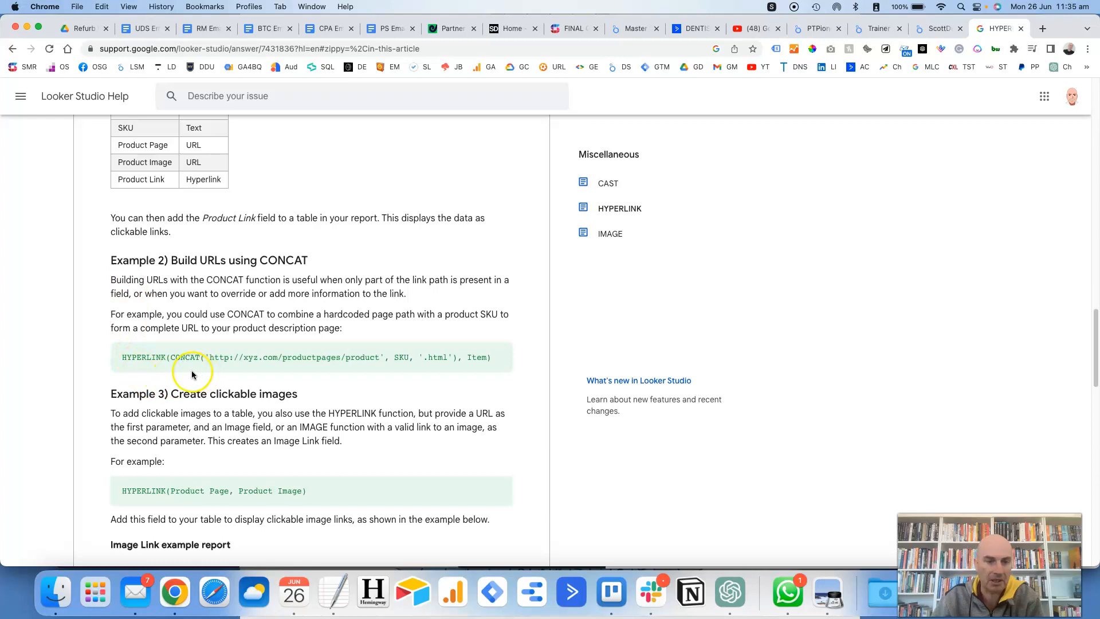
{"action": "mouse_move", "coordinate": [139, 366]}
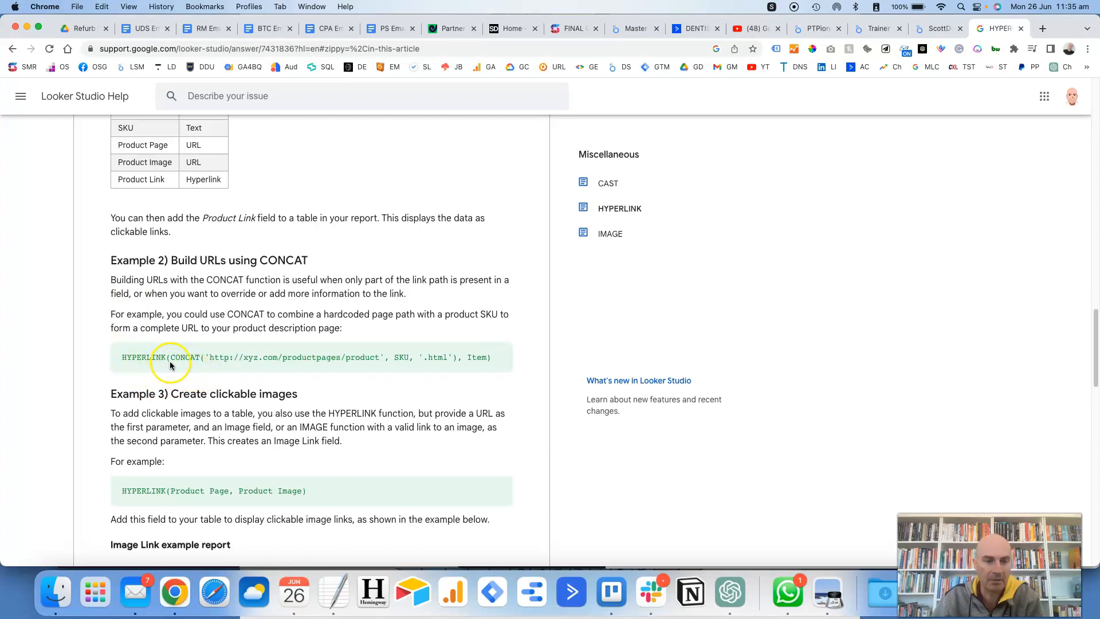
{"action": "mouse_move", "coordinate": [182, 367]}
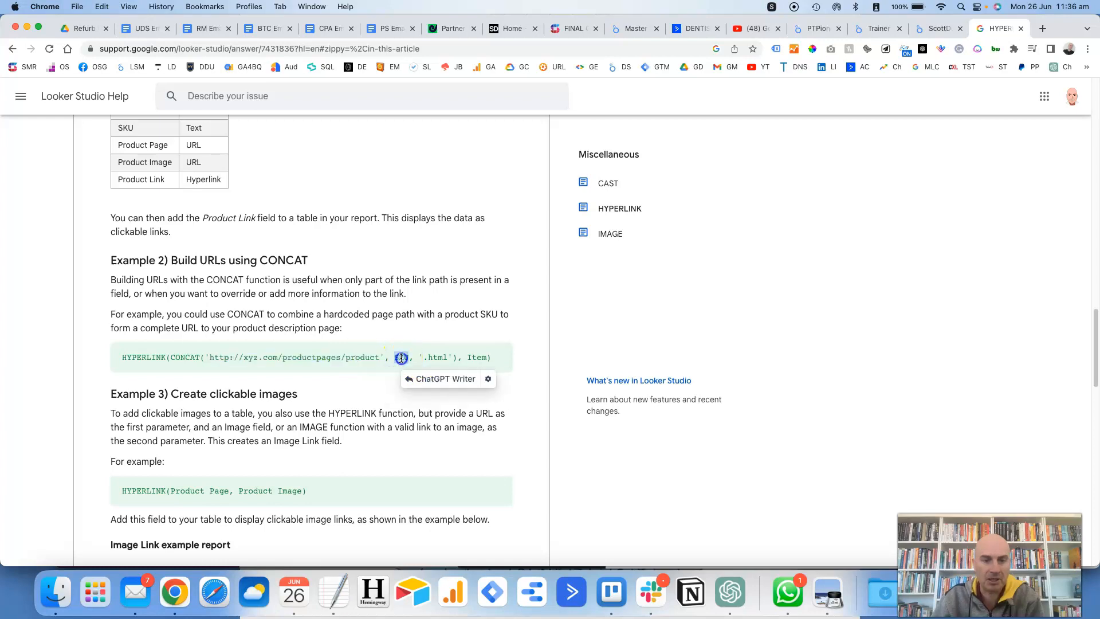
{"action": "double_click", "coordinate": [401, 357]}
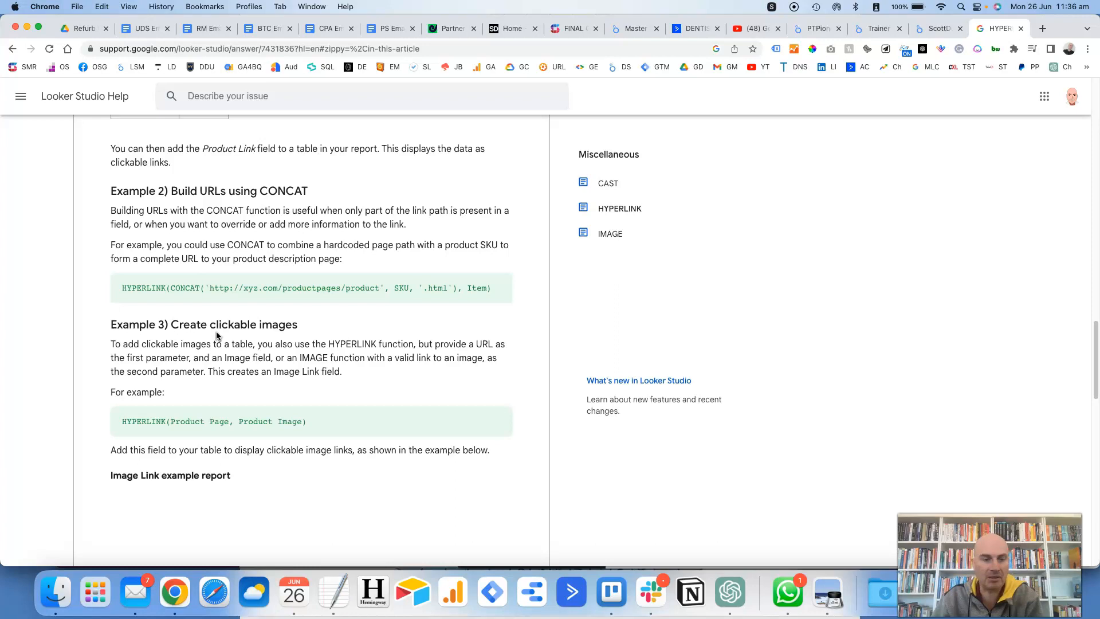
{"action": "scroll", "scroll_direction": "down", "scroll_amount": 3}
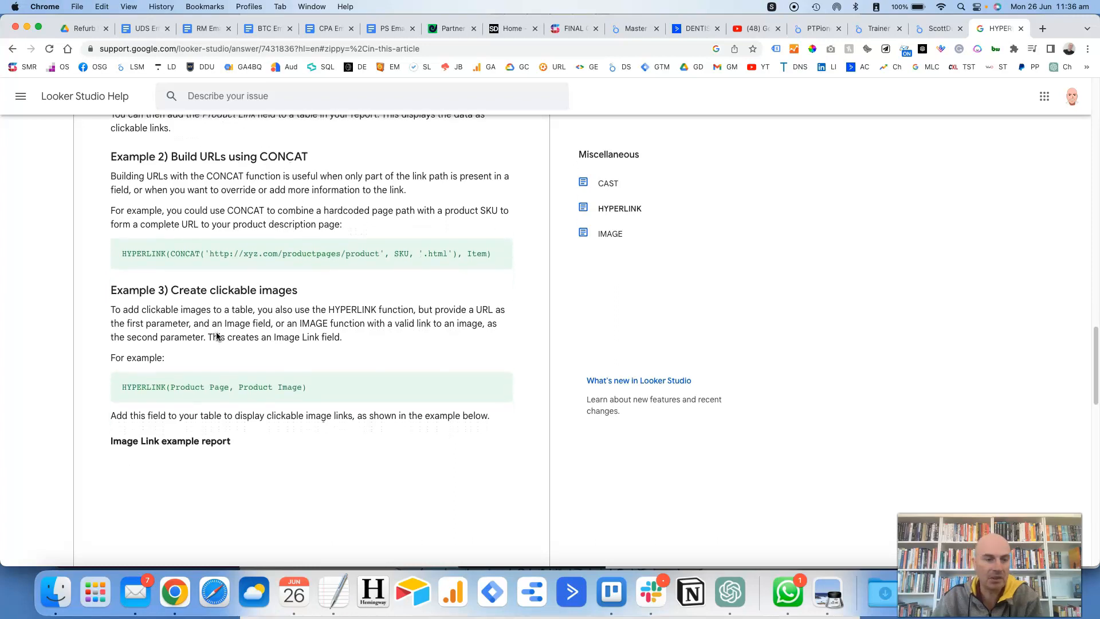
{"action": "scroll", "scroll_direction": "down", "scroll_amount": 3}
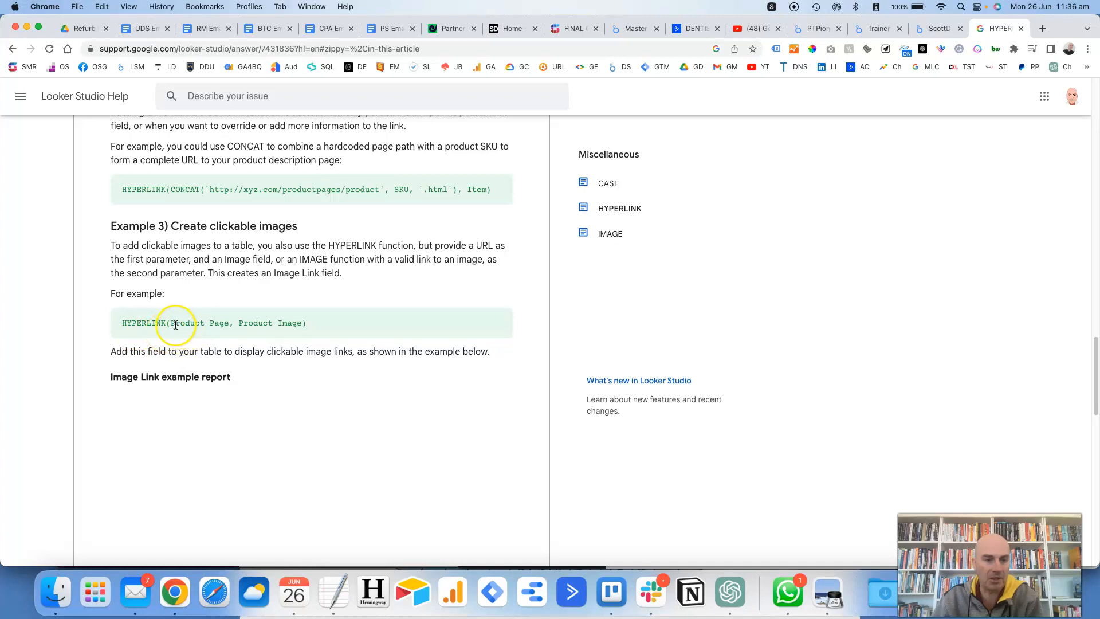
{"action": "double_click", "coordinate": [199, 323]}
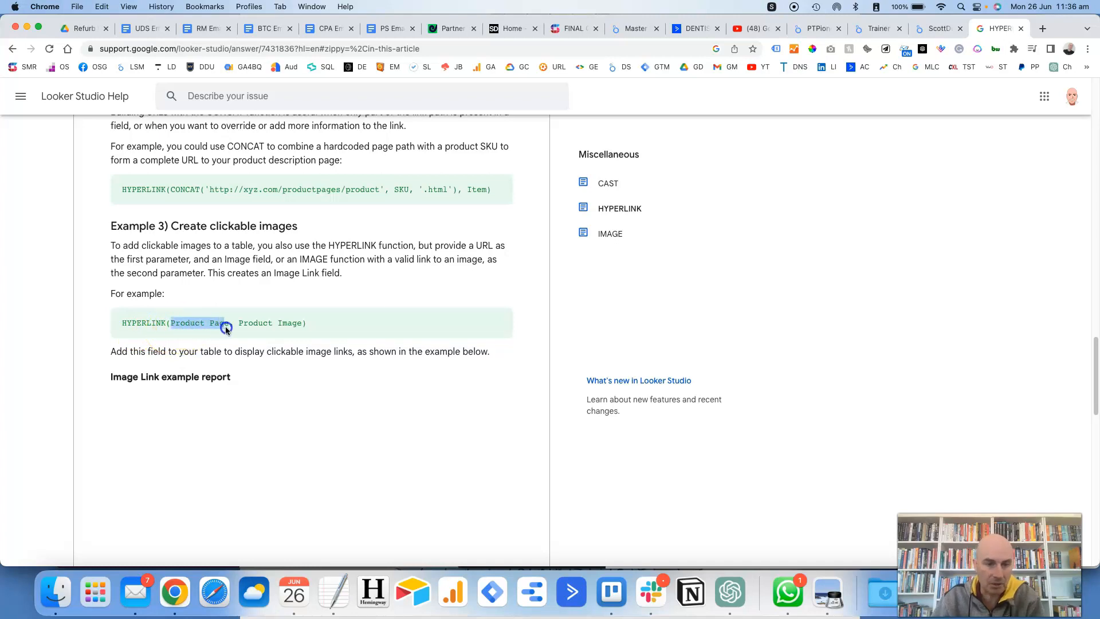